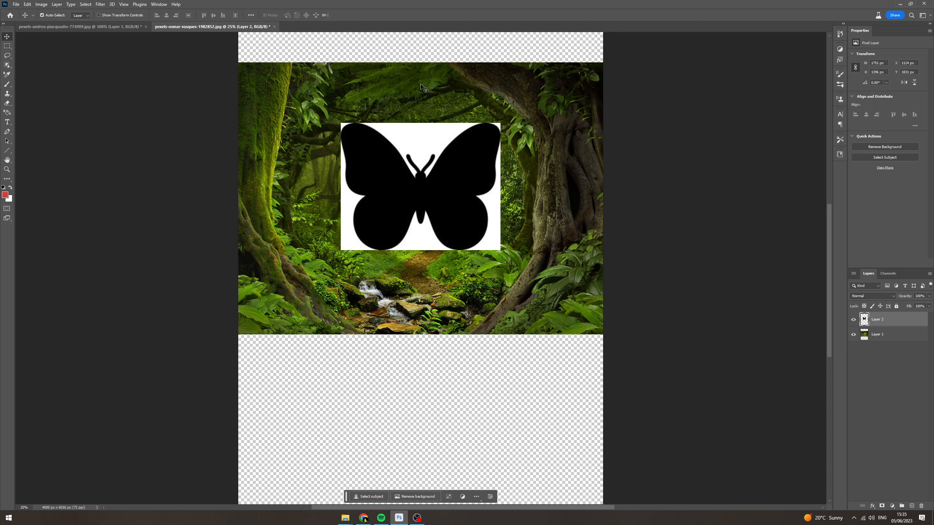
mouse_move(509, 150)
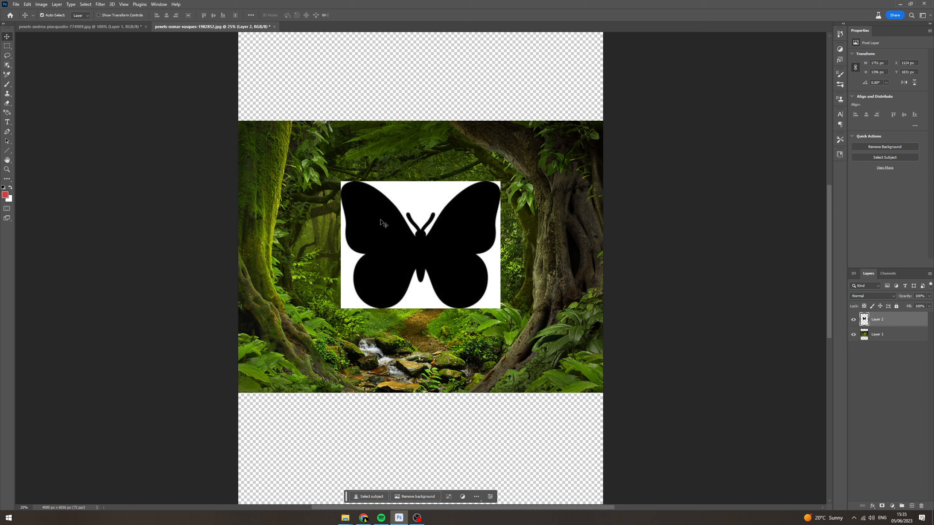
mouse_move(816, 291)
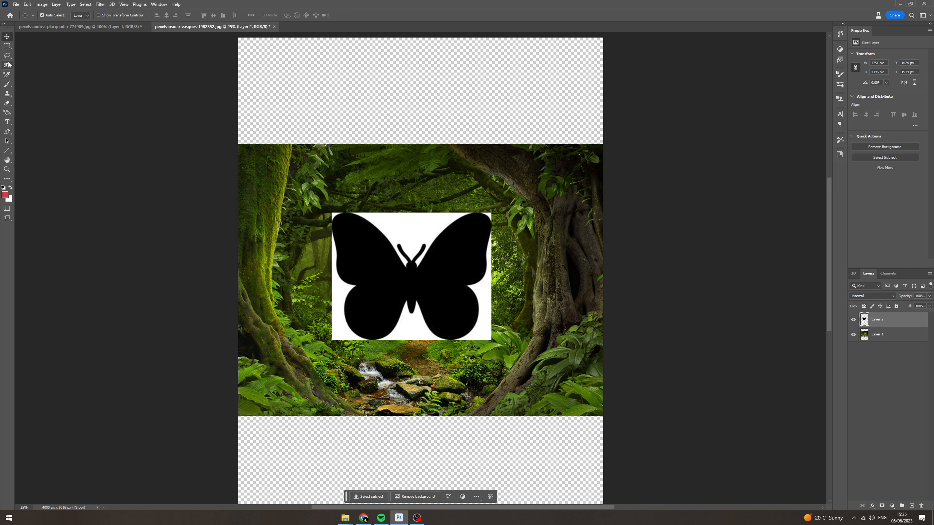
Switch to the Magic Wand Tool from the selection tools flyout.
left_click(8, 65)
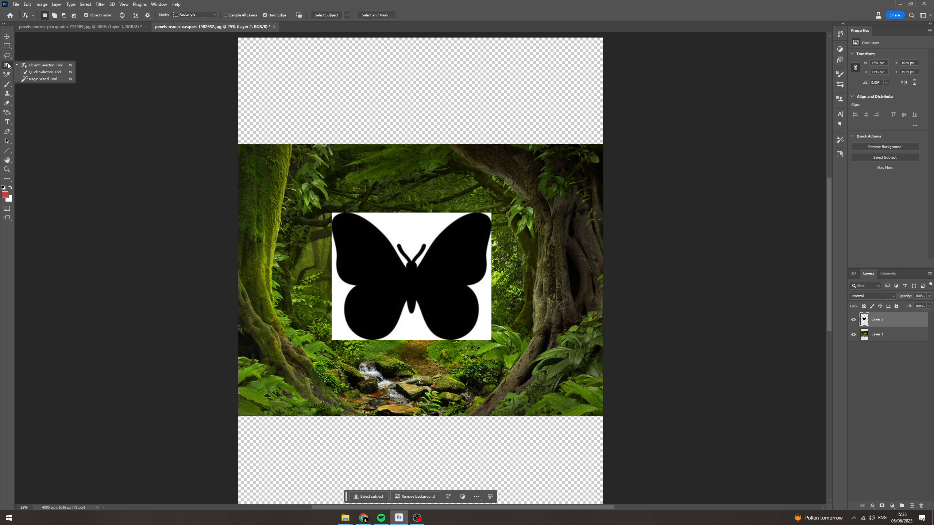
mouse_move(42, 78)
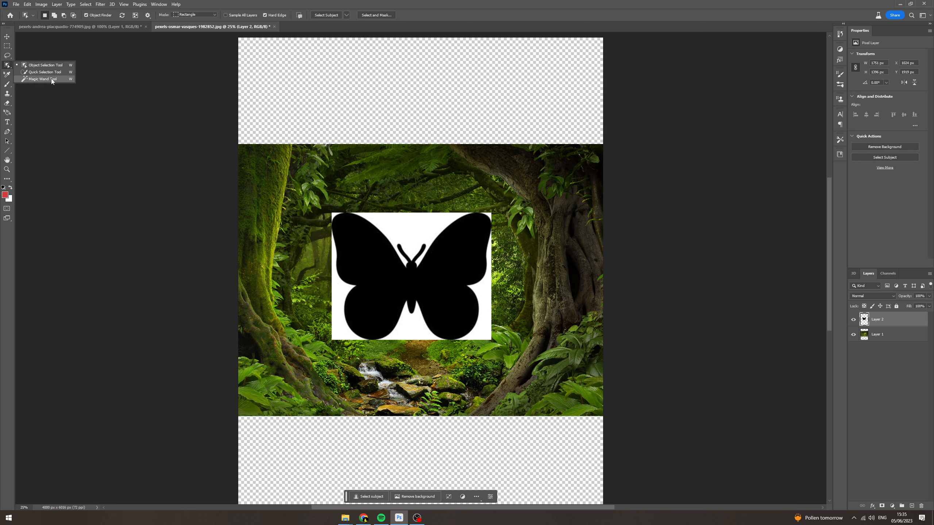
left_click(40, 79)
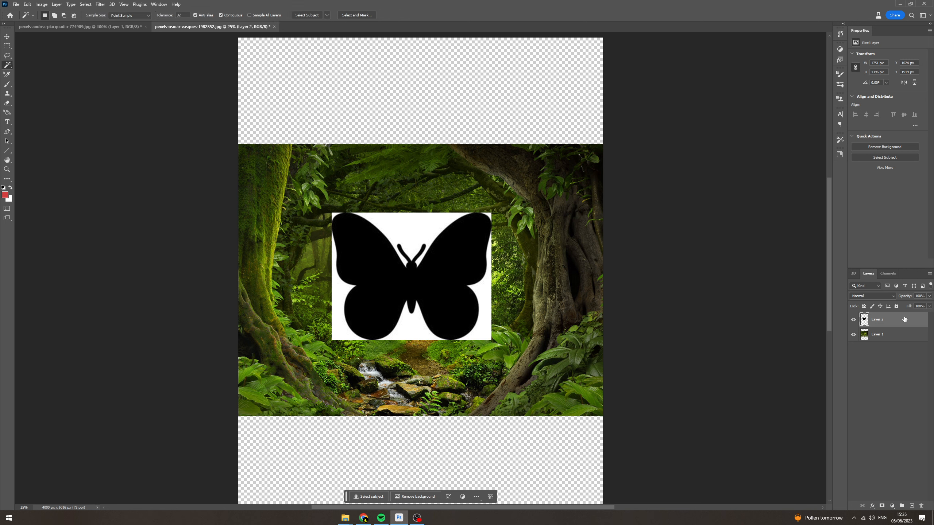
mouse_move(452, 275)
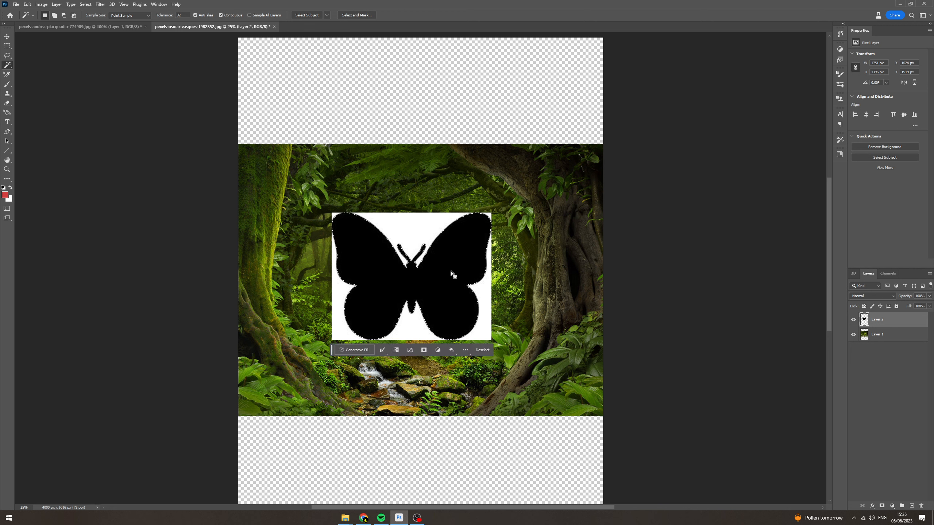
Invert the butterfly selection and switch to the forest photo layer, Layer 1.
right_click(450, 274)
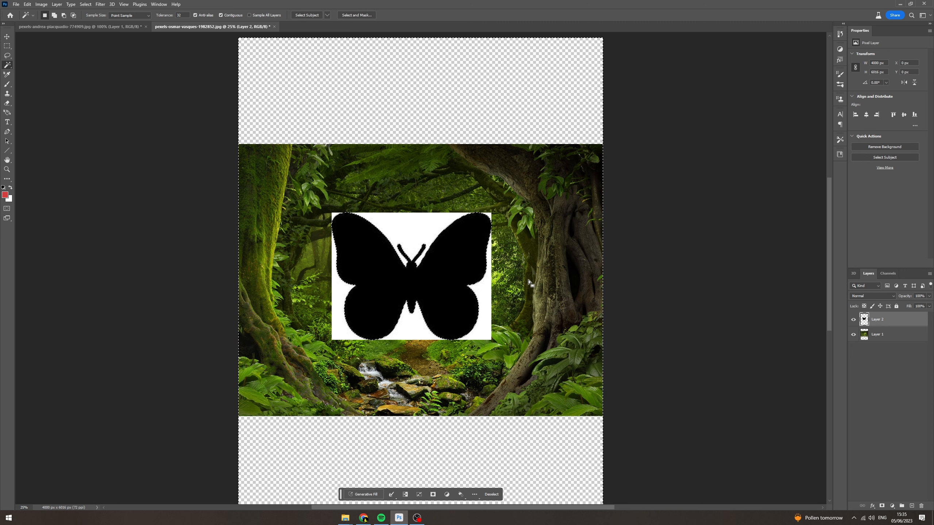
left_click(877, 335)
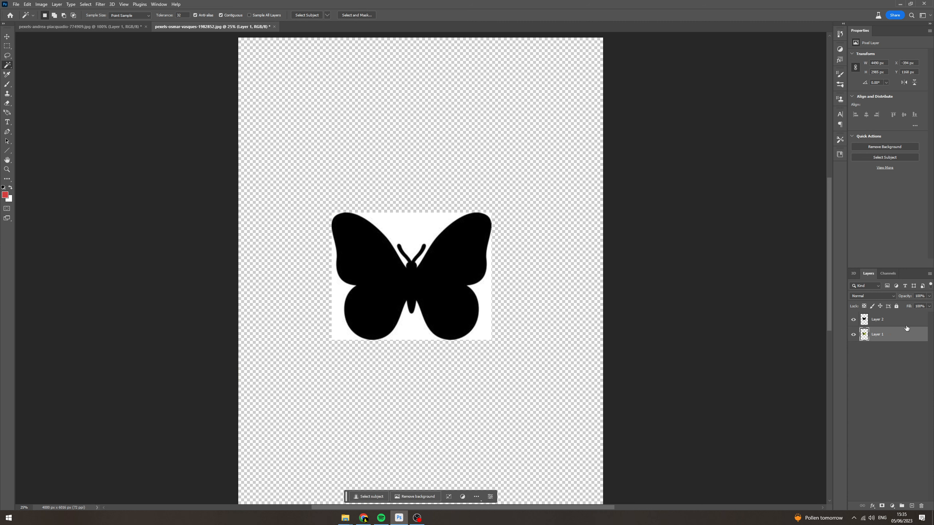
Hide Layer 2's black butterfly and select Layer 1 in the Layers panel.
left_click(876, 319)
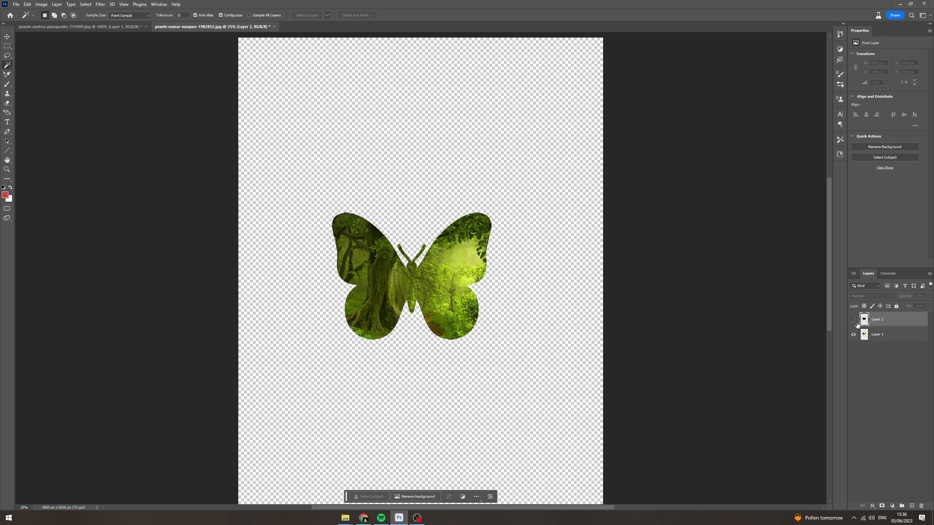
left_click(854, 319)
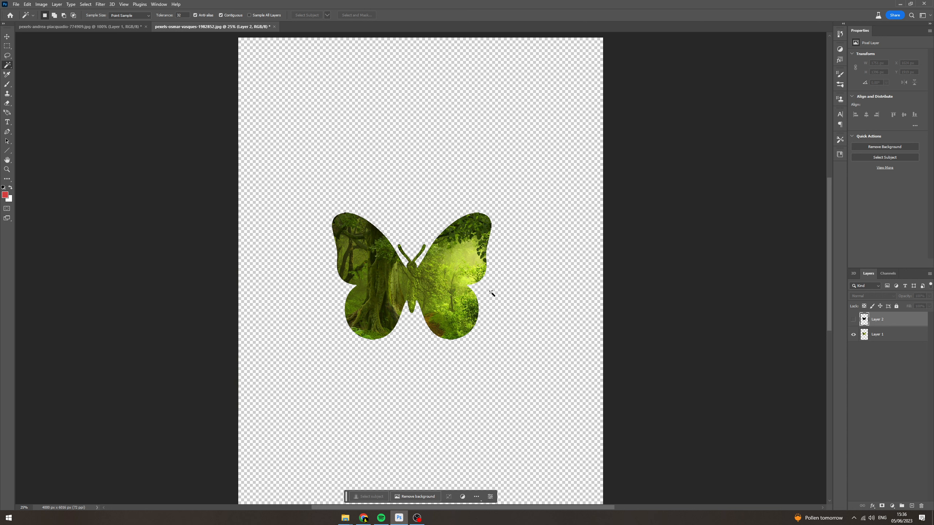
mouse_move(9, 52)
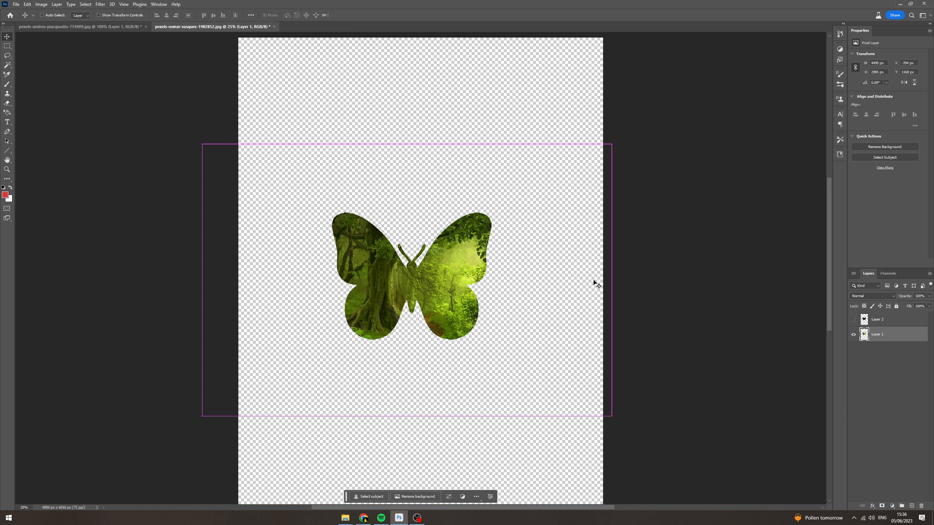
Start Free Transform (Ctrl+T) on Layer 1 to scale up the forest butterfly.
key("ctrl+t")
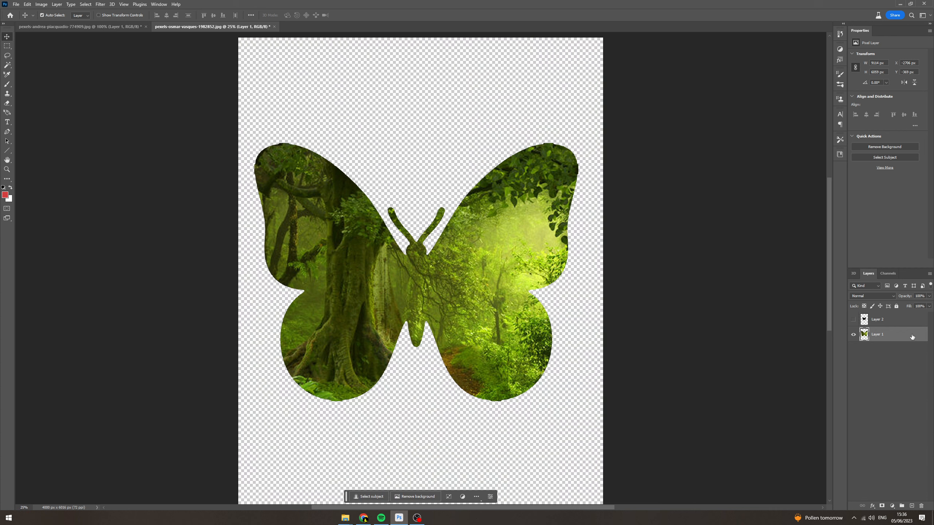
Open Layer 1's Layer Style and enable Drop Shadow, Outer Glow and Gradient Overlay.
double_click(877, 334)
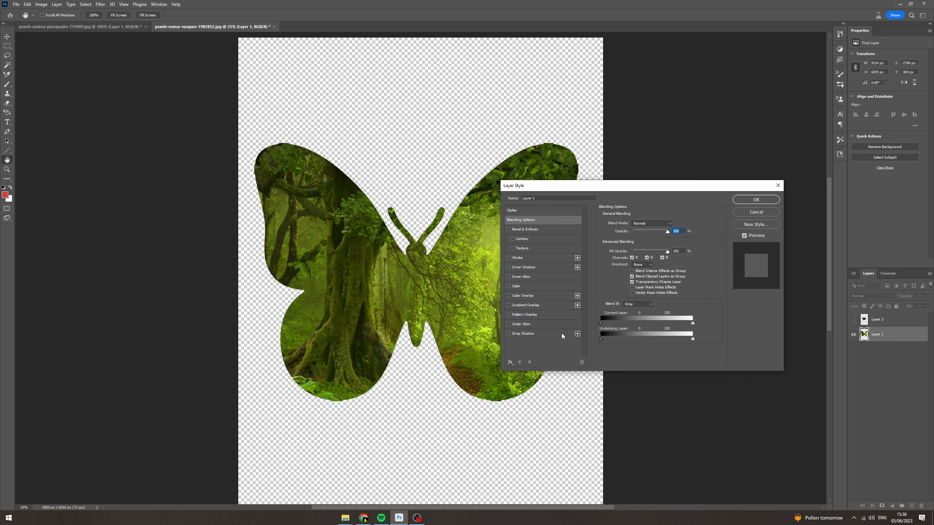
left_click(523, 333)
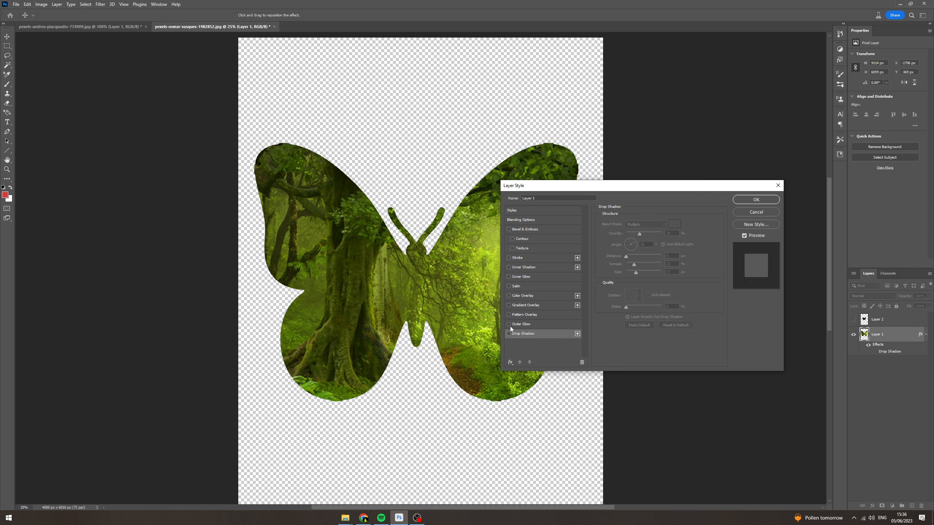
left_click(521, 323)
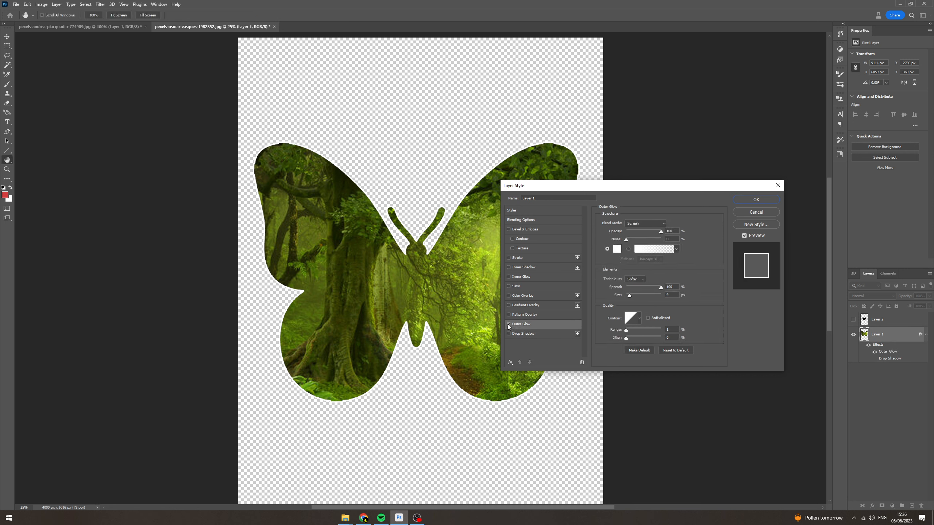
left_click(512, 305)
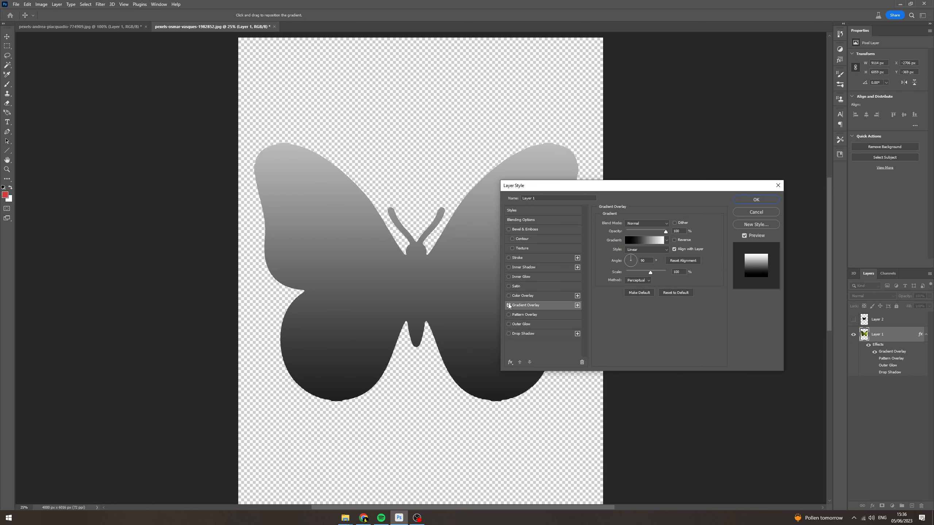